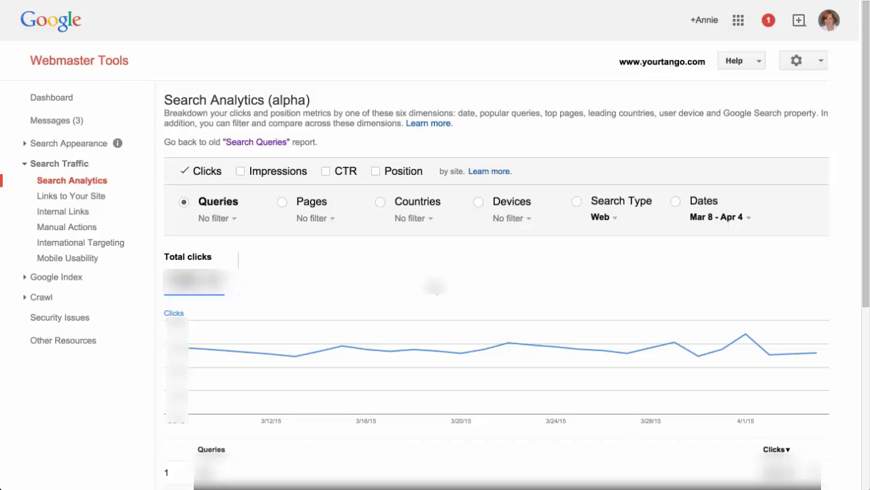
{"action": "mouse_move", "coordinate": [447, 211]}
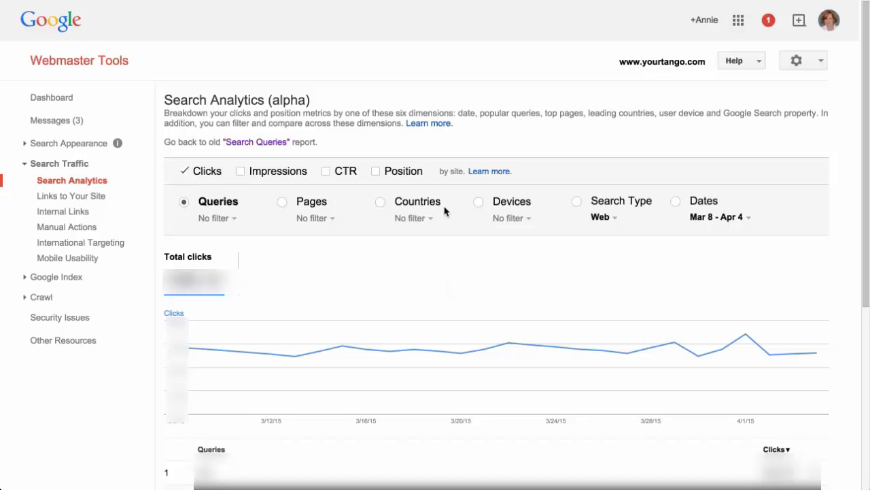
{"action": "mouse_move", "coordinate": [335, 183]}
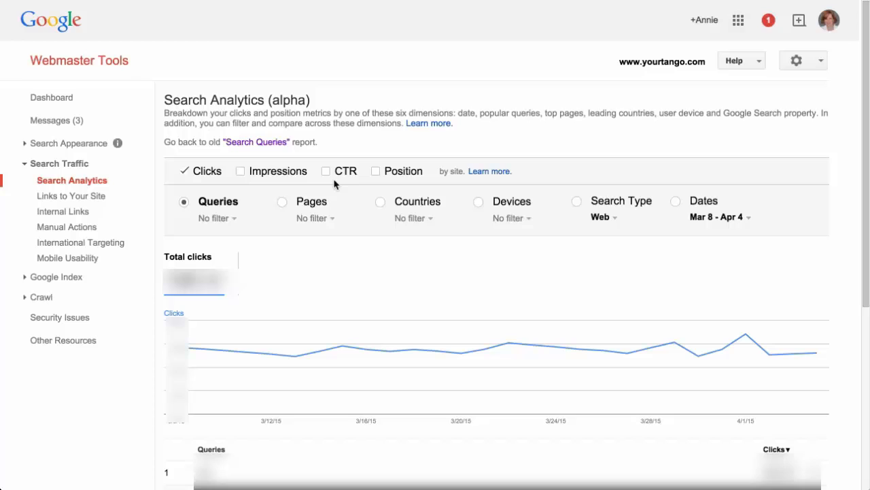
{"action": "mouse_move", "coordinate": [416, 143]}
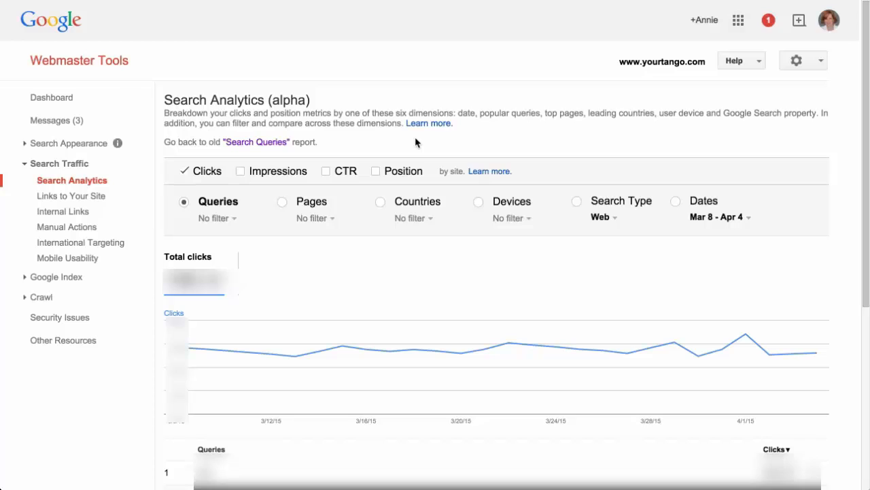
{"action": "mouse_move", "coordinate": [191, 182]}
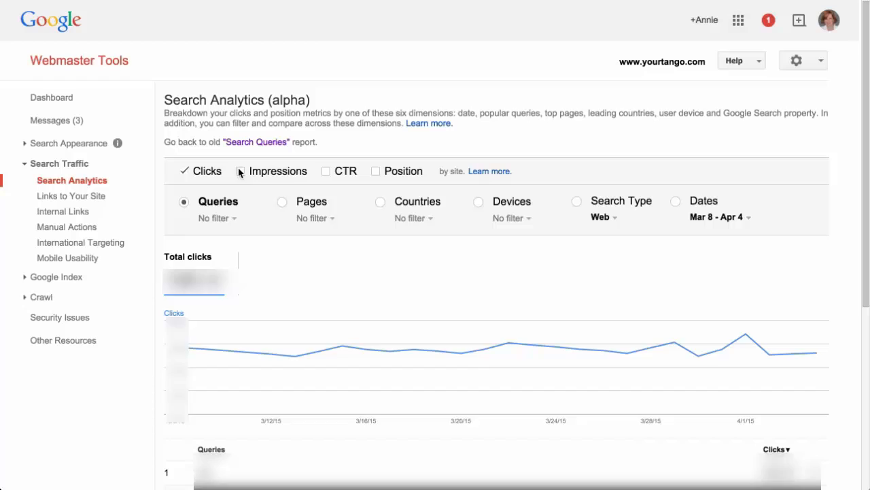
Add impressions to the search report metrics alongside clicks.
{"action": "left_click", "coordinate": [239, 172]}
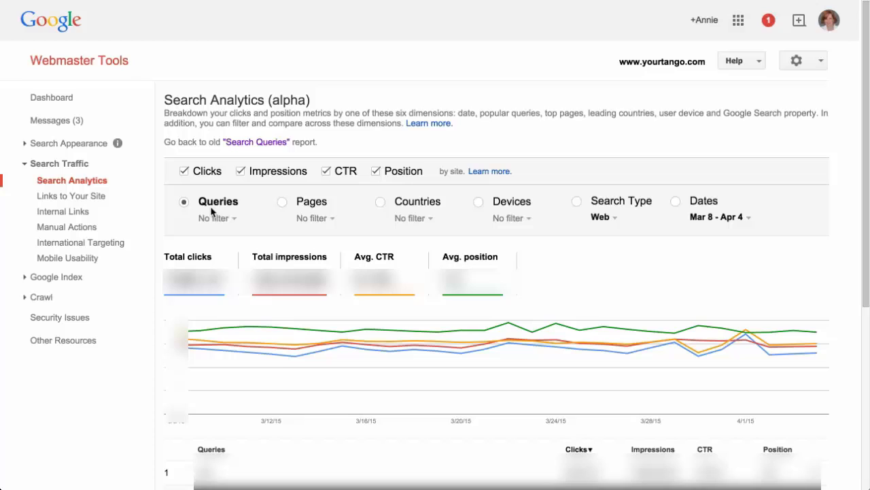
{"action": "mouse_move", "coordinate": [218, 218]}
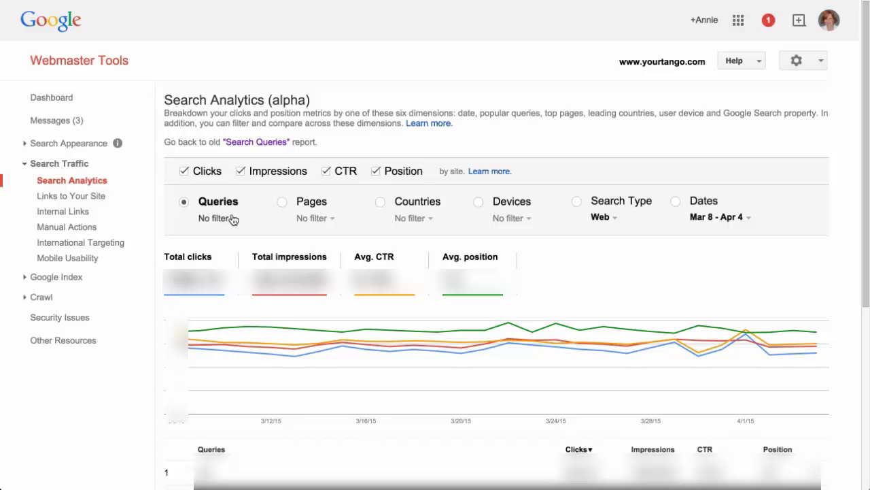
Filter the report to the exact query 'i love you' using the Query is match.
{"action": "left_click", "coordinate": [218, 218]}
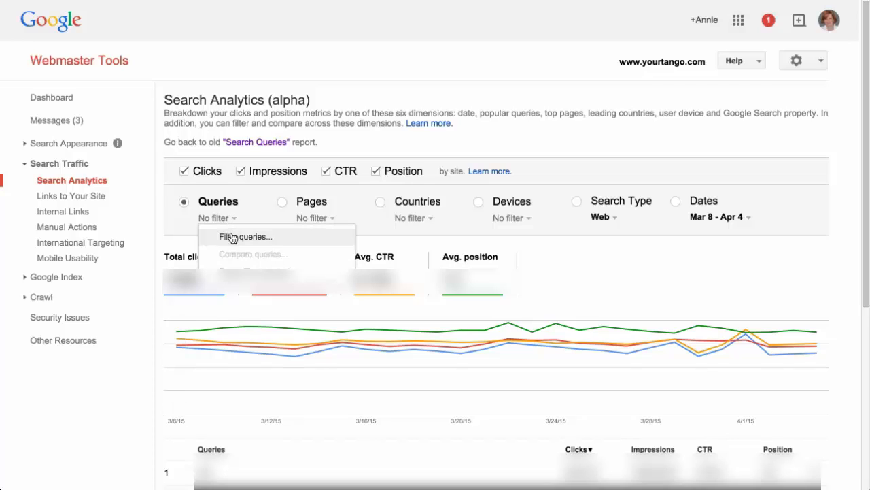
{"action": "left_click", "coordinate": [246, 236]}
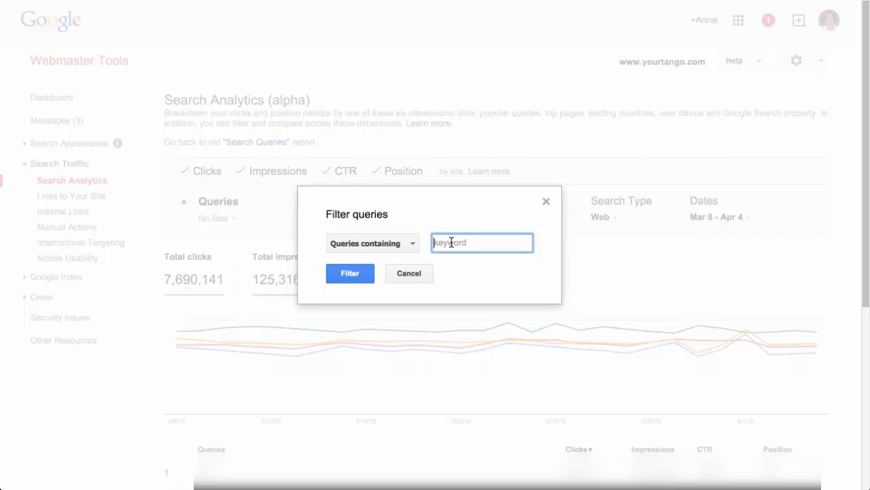
{"action": "type", "text": "love"}
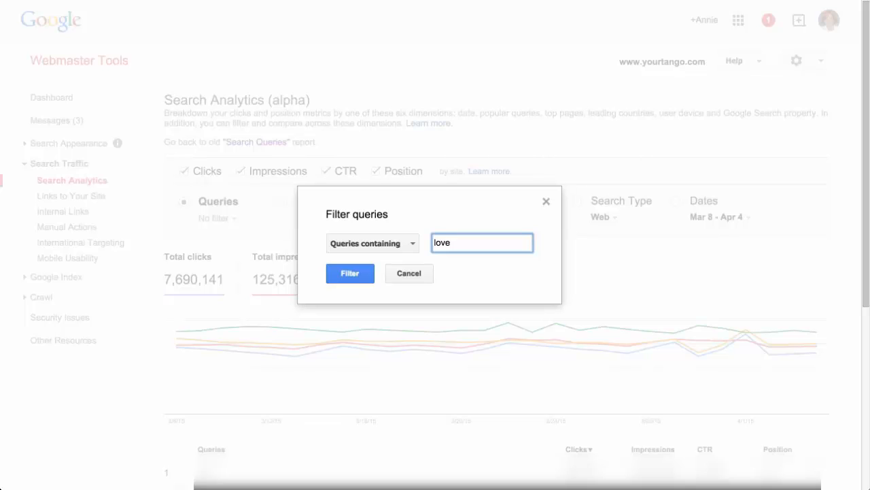
{"action": "left_click", "coordinate": [370, 243]}
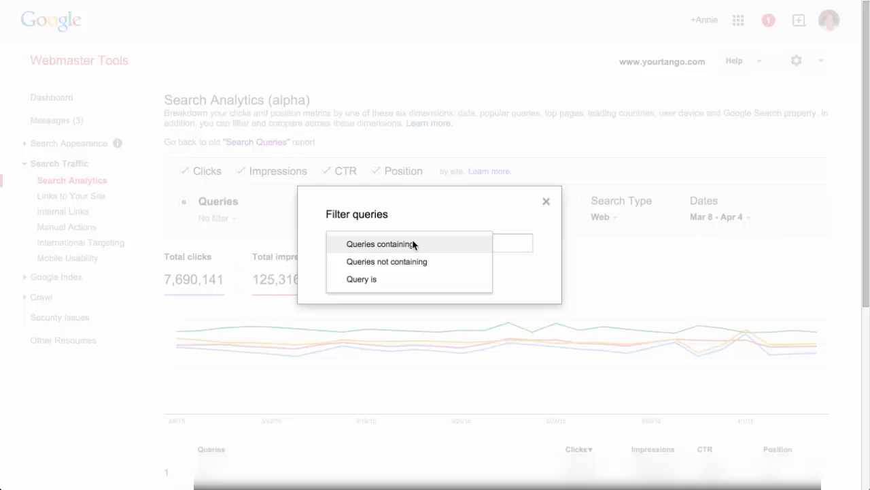
{"action": "mouse_move", "coordinate": [370, 246]}
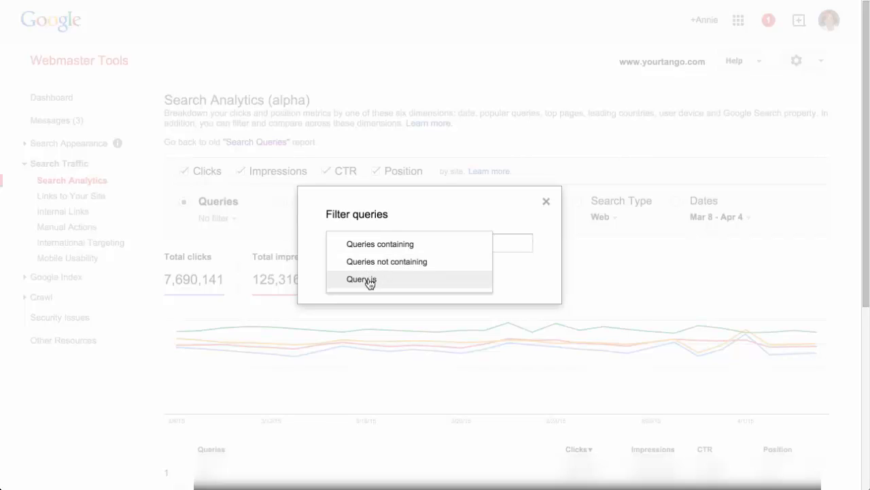
{"action": "mouse_move", "coordinate": [374, 281]}
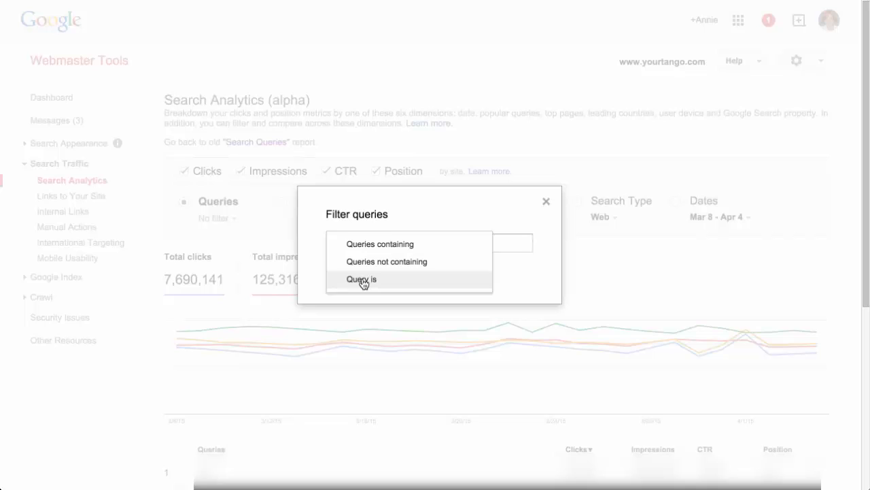
{"action": "mouse_move", "coordinate": [404, 277]}
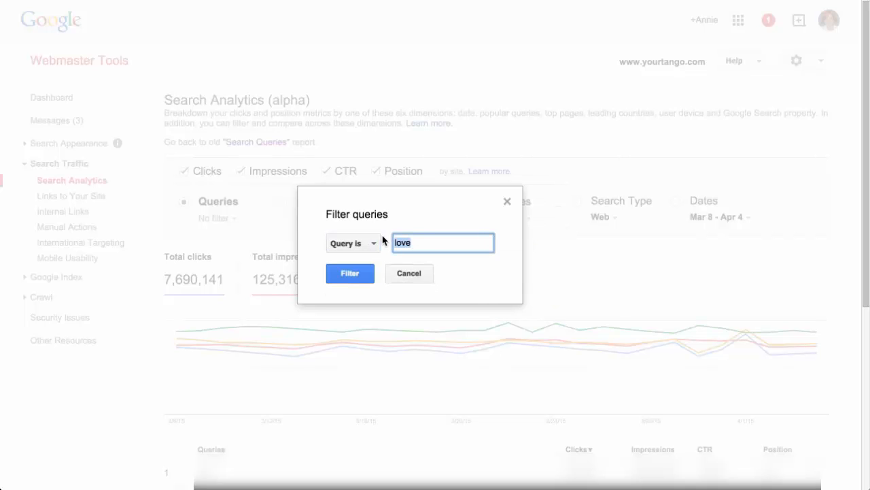
{"action": "type", "text": "i love yo"}
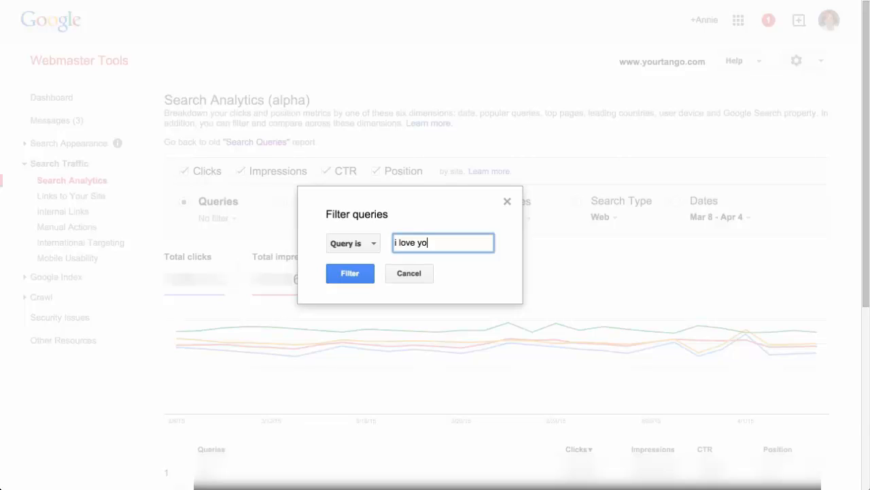
{"action": "left_click", "coordinate": [350, 272]}
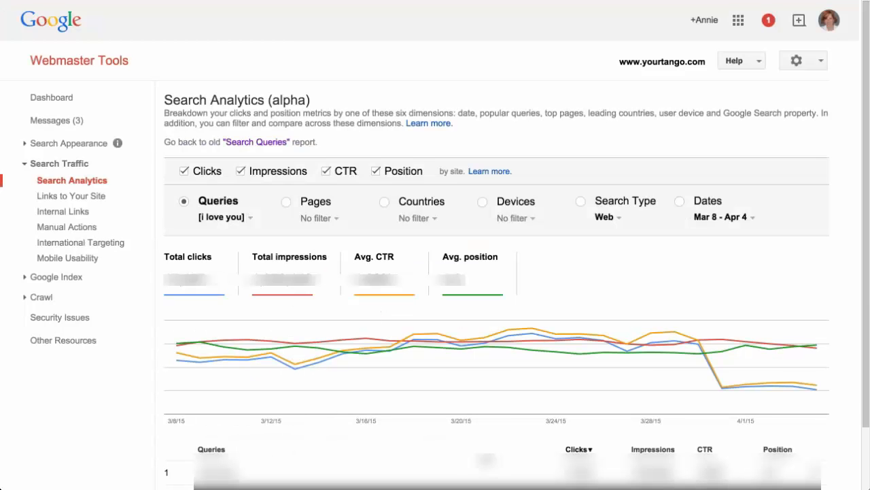
{"action": "mouse_move", "coordinate": [473, 320]}
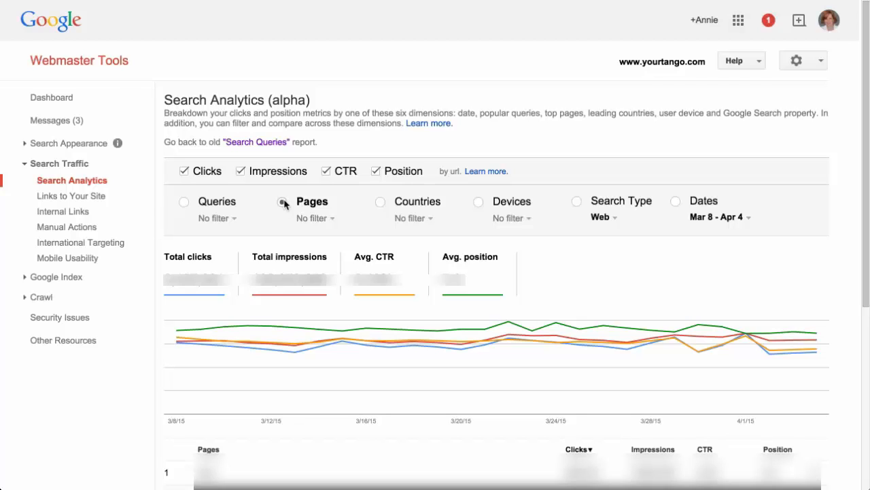
Switch the breakdown to pages, then back to queries with no filter applied.
{"action": "left_click", "coordinate": [282, 202]}
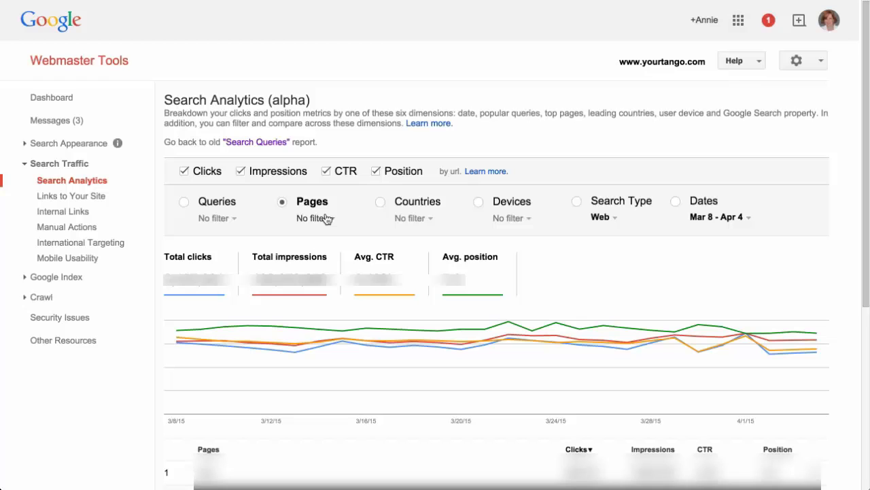
{"action": "left_click", "coordinate": [316, 218]}
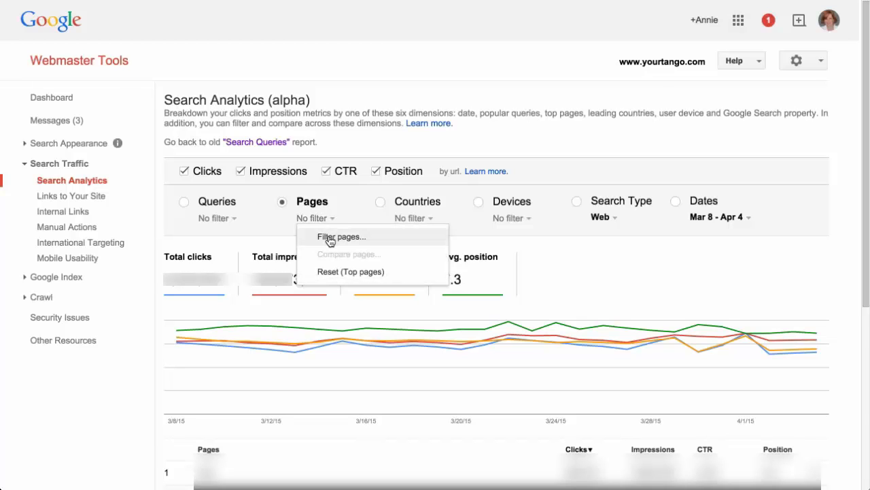
{"action": "left_click", "coordinate": [341, 236]}
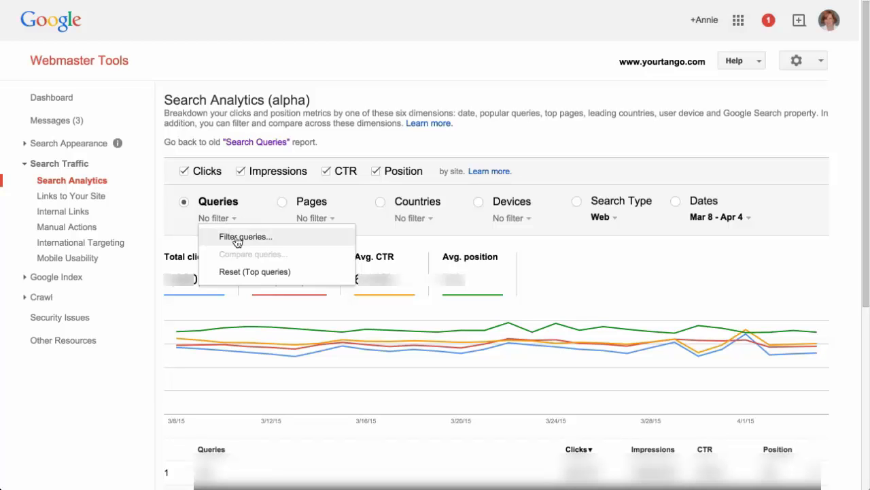
Filter the report to queries containing 'love'.
{"action": "left_click", "coordinate": [245, 237]}
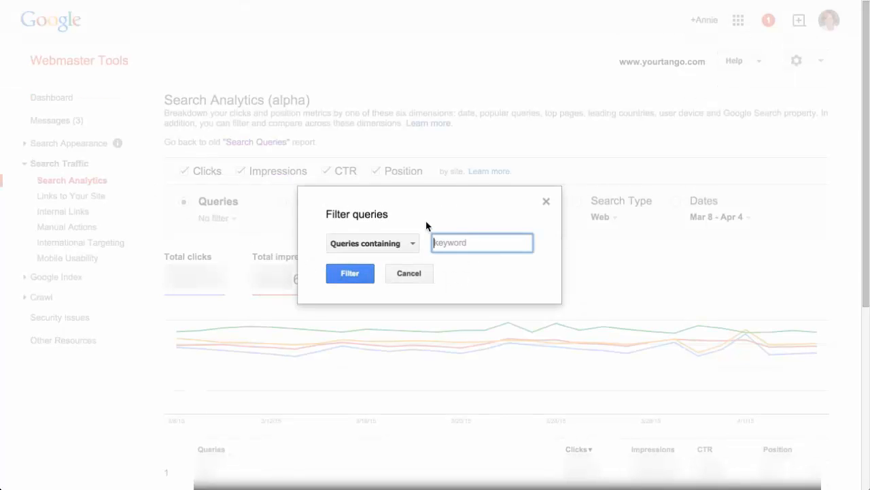
{"action": "type", "text": "love"}
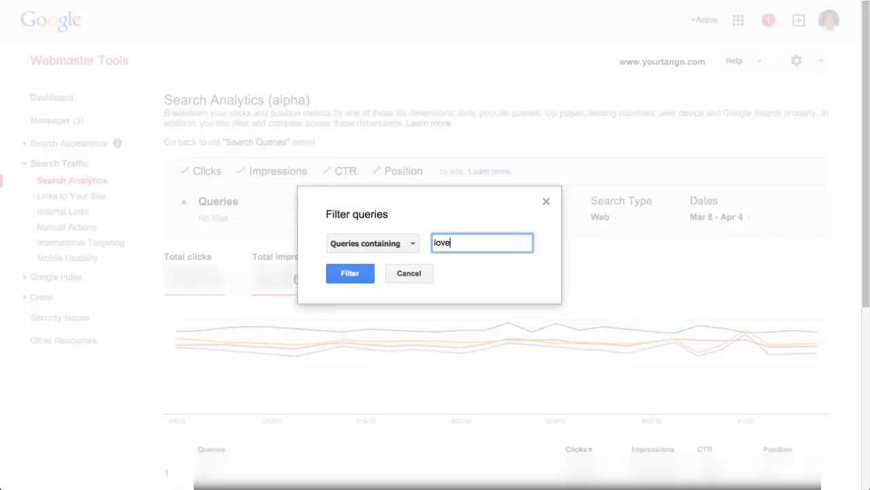
{"action": "left_click", "coordinate": [351, 272]}
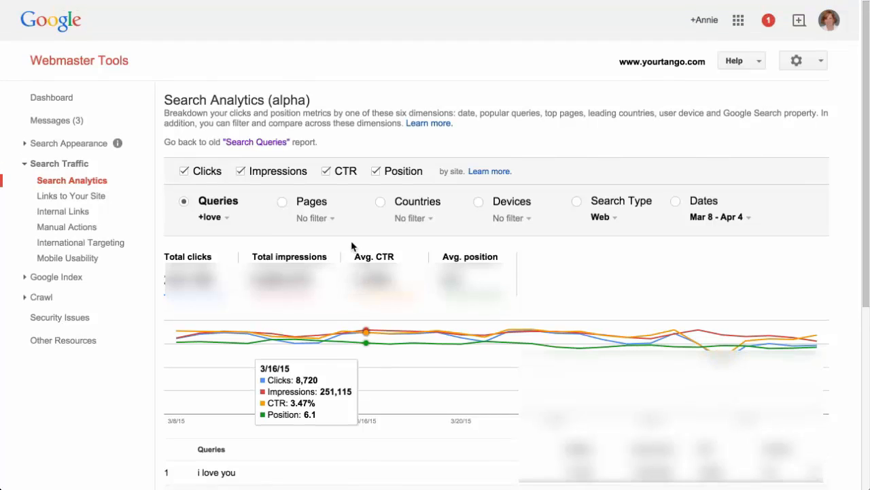
{"action": "mouse_move", "coordinate": [310, 204]}
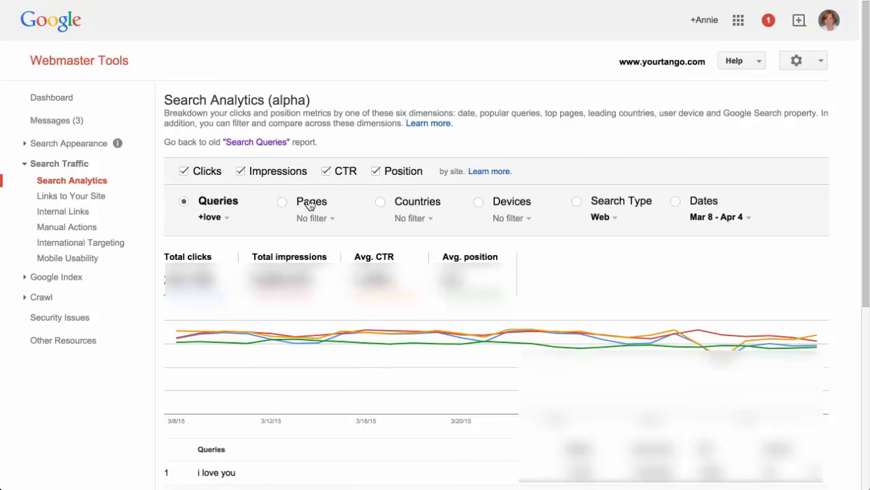
Break the love-filtered report down by pages and view the article URL list.
{"action": "left_click", "coordinate": [282, 202]}
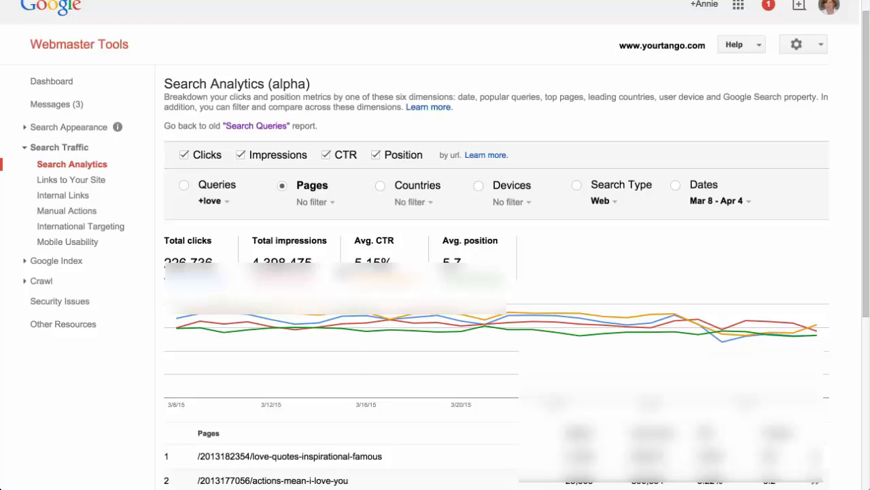
{"action": "scroll", "scroll_direction": "down", "scroll_amount": 3}
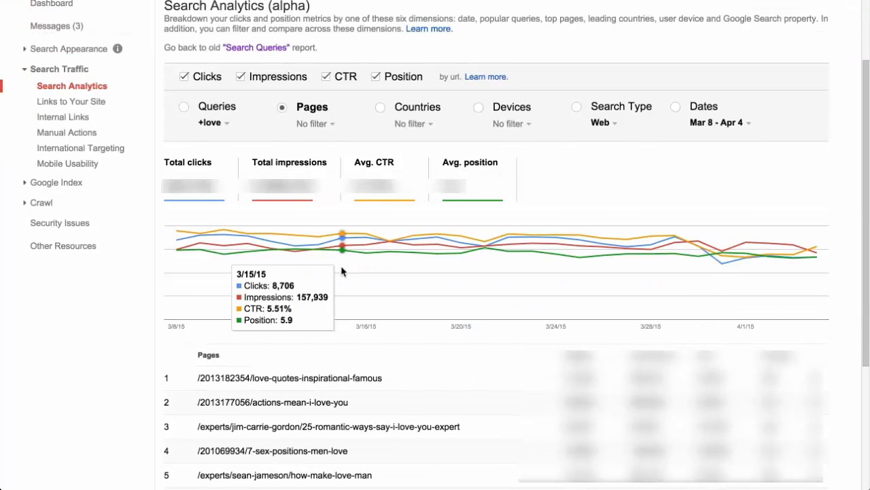
{"action": "mouse_move", "coordinate": [204, 119]}
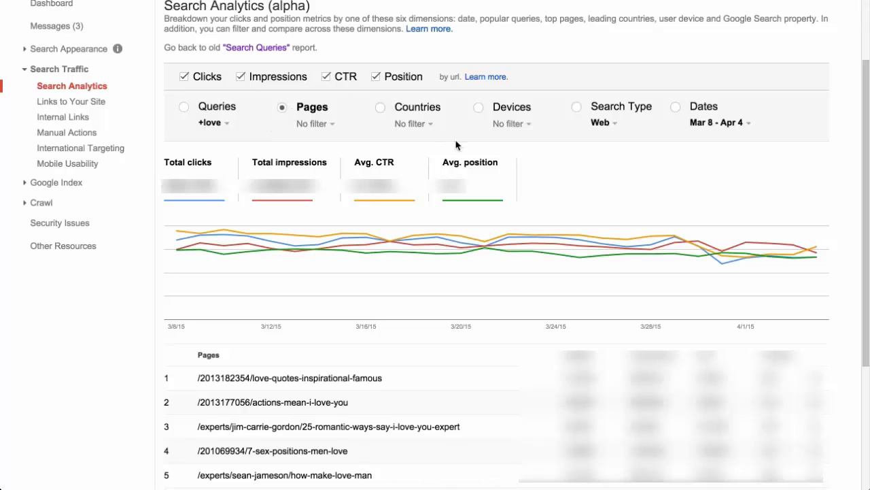
{"action": "mouse_move", "coordinate": [435, 150]}
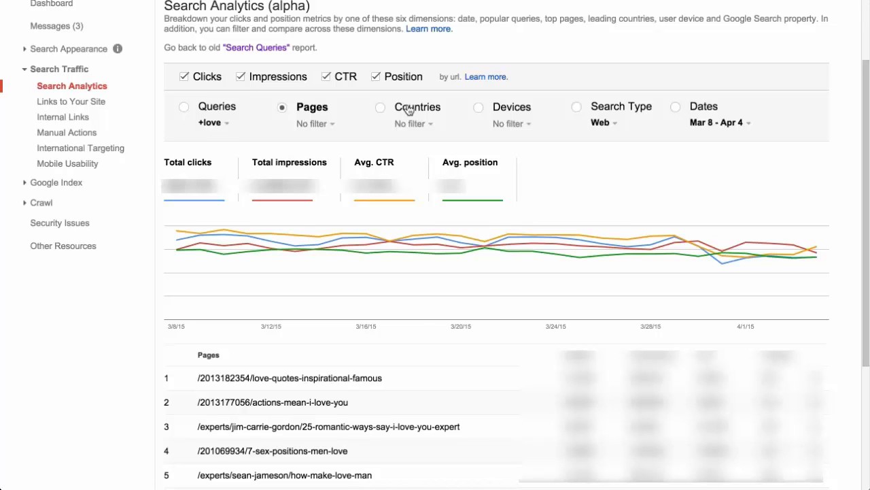
{"action": "left_click", "coordinate": [380, 106]}
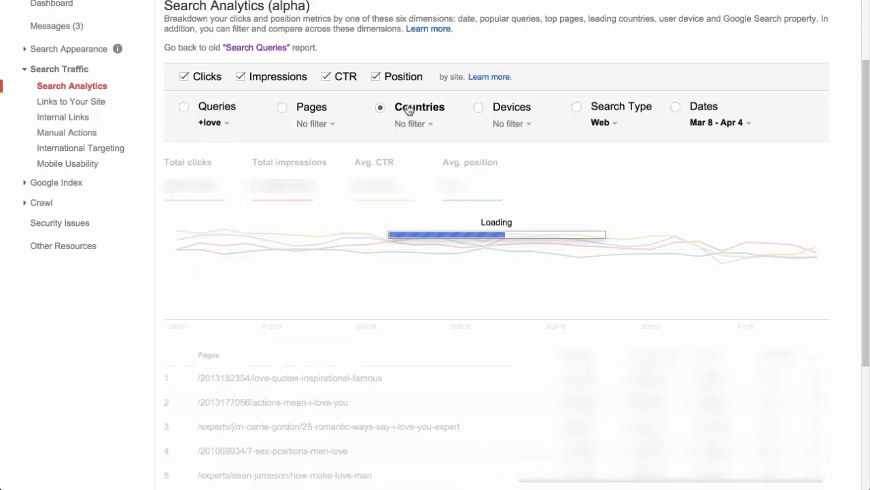
{"action": "left_click", "coordinate": [380, 106]}
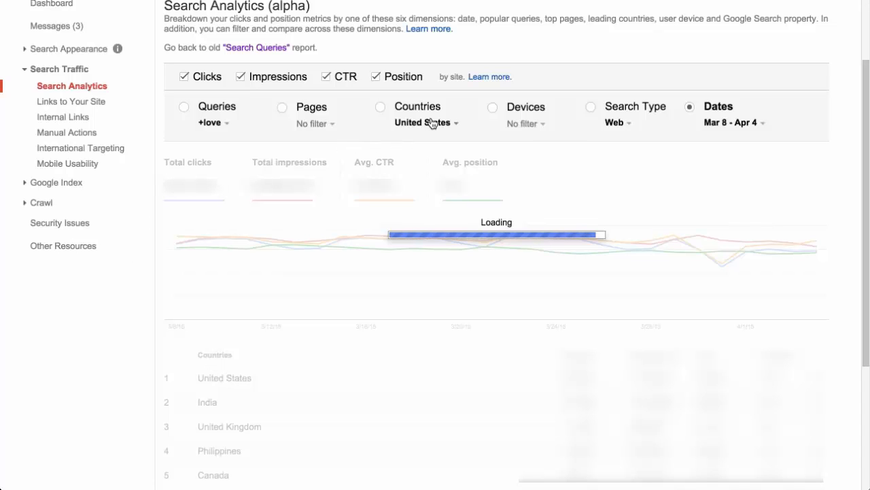
{"action": "left_click", "coordinate": [282, 106]}
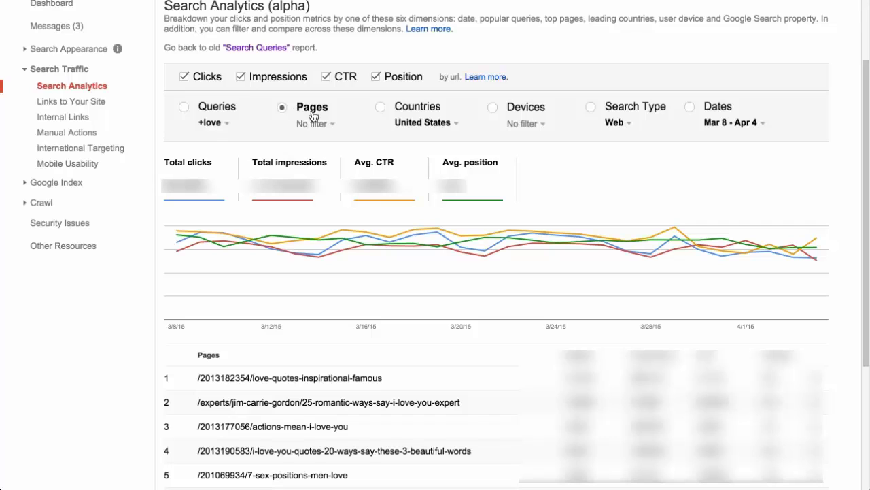
{"action": "mouse_move", "coordinate": [207, 121]}
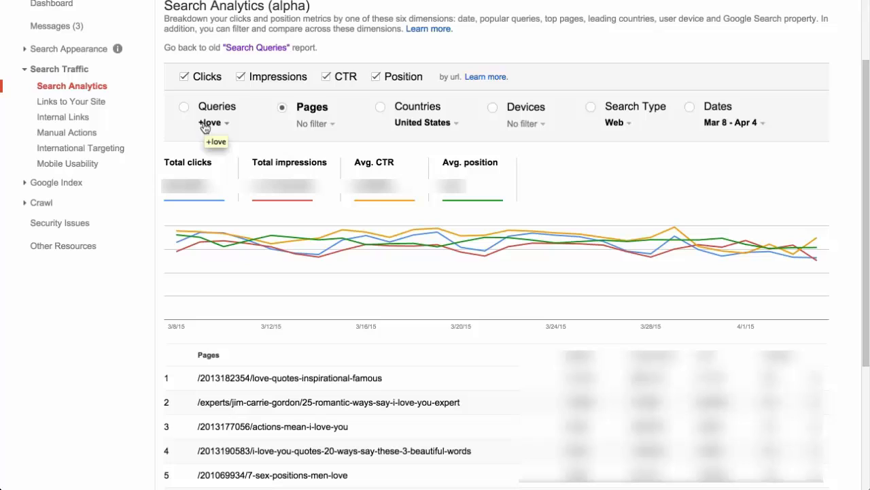
{"action": "mouse_move", "coordinate": [423, 123]}
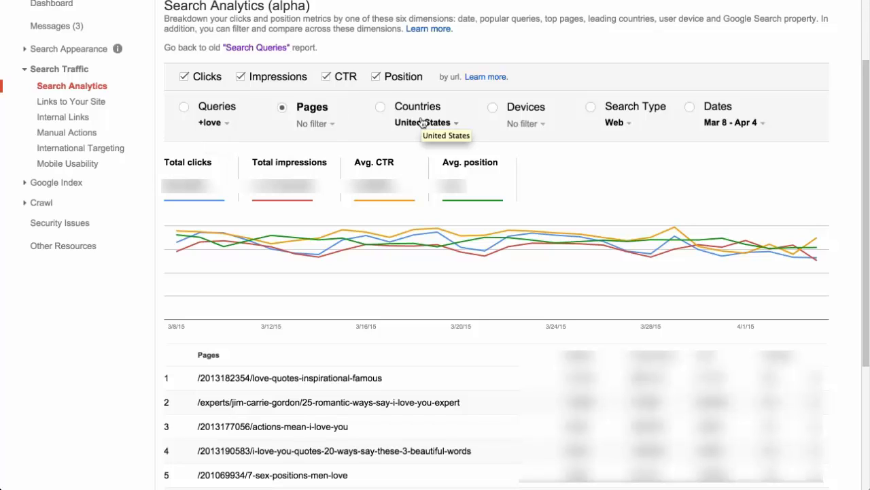
{"action": "mouse_move", "coordinate": [422, 122]}
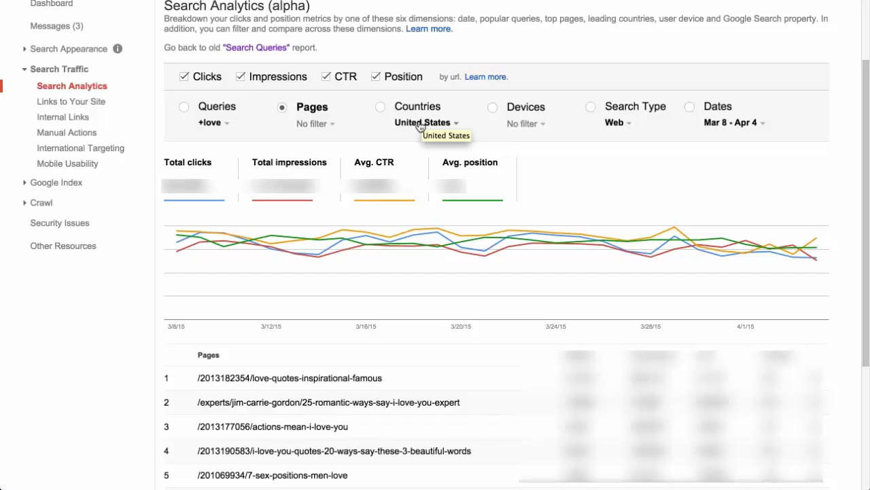
{"action": "mouse_move", "coordinate": [161, 209]}
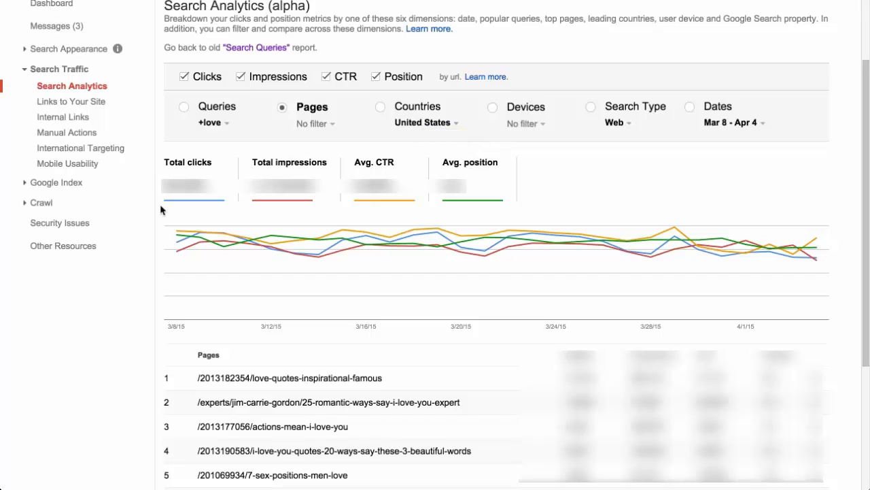
{"action": "mouse_move", "coordinate": [343, 244]}
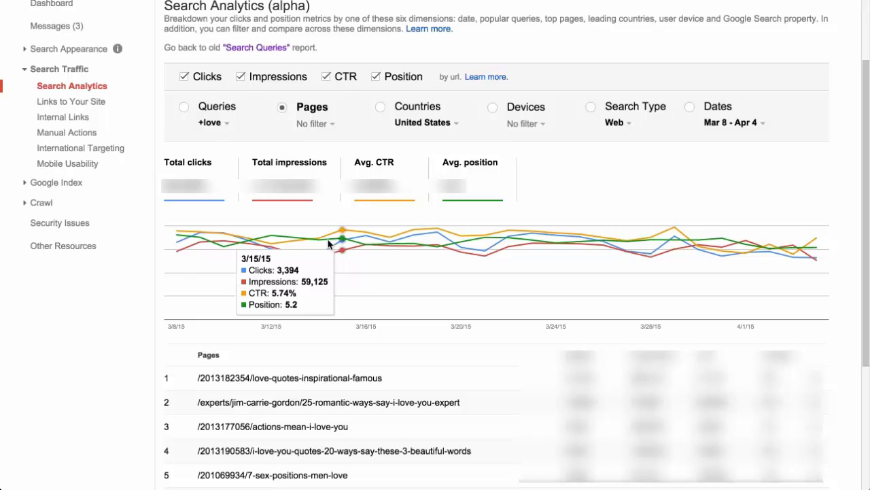
{"action": "mouse_move", "coordinate": [239, 220]}
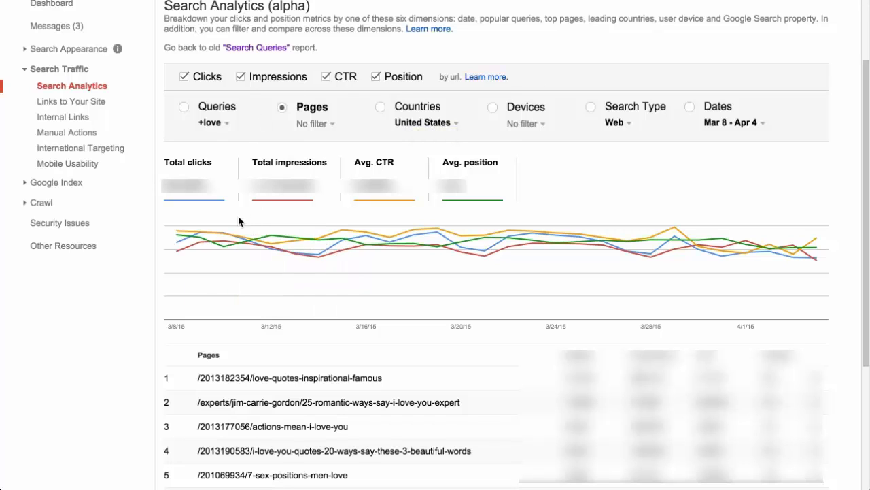
{"action": "mouse_move", "coordinate": [244, 242]}
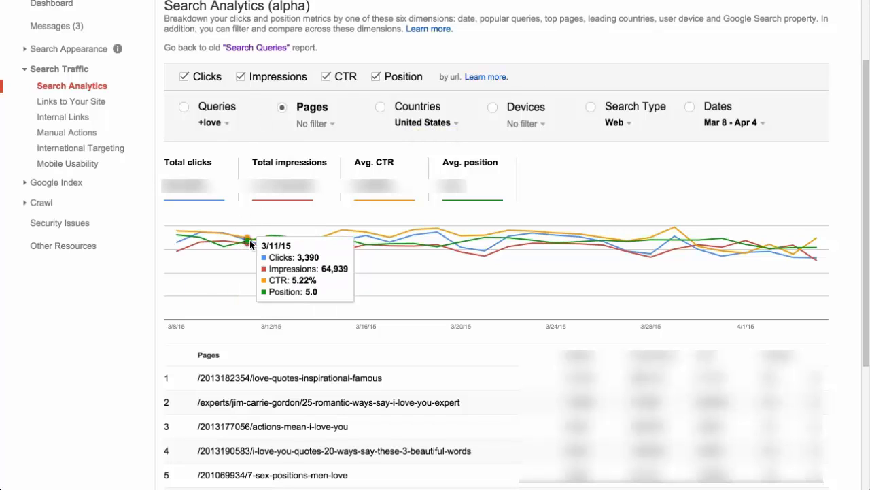
{"action": "mouse_move", "coordinate": [343, 232]}
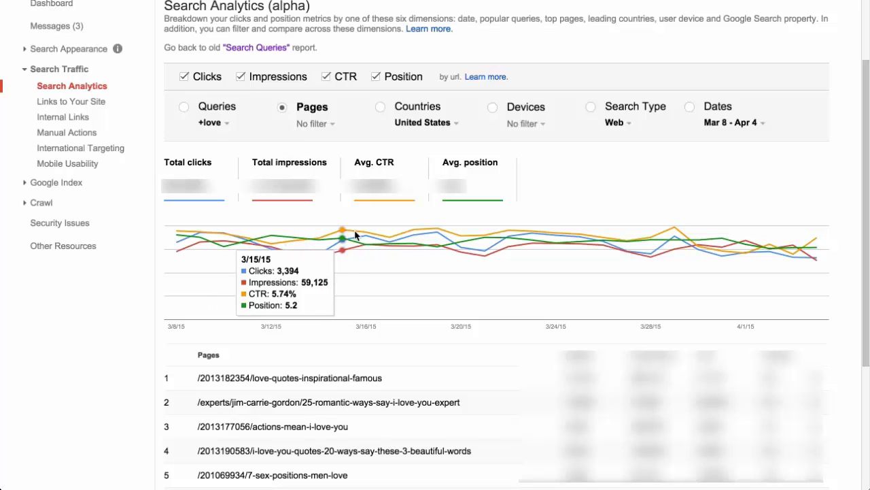
{"action": "mouse_move", "coordinate": [365, 234]}
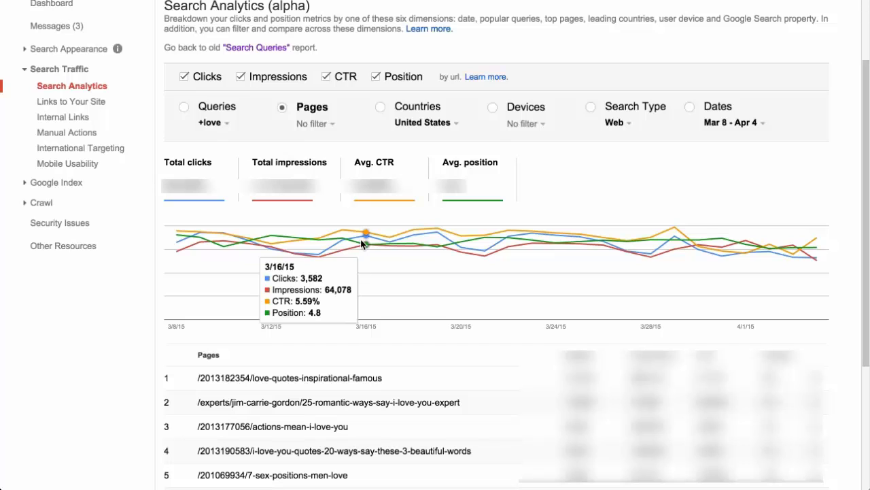
{"action": "mouse_move", "coordinate": [389, 239]}
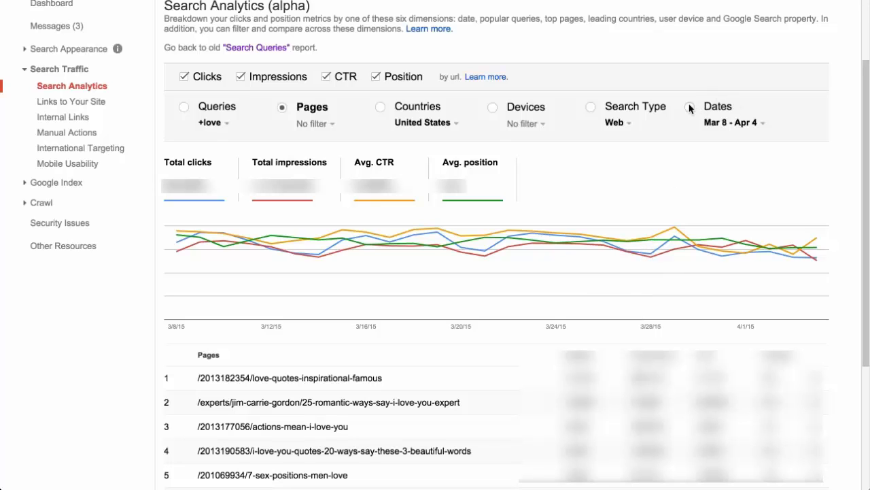
Break the report down by dates and set the range to the last 90 days.
{"action": "left_click", "coordinate": [690, 106]}
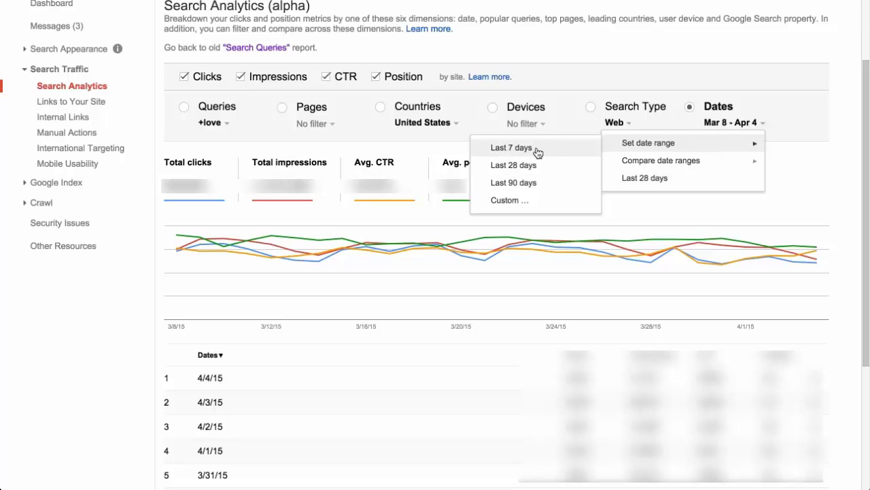
{"action": "mouse_move", "coordinate": [530, 183]}
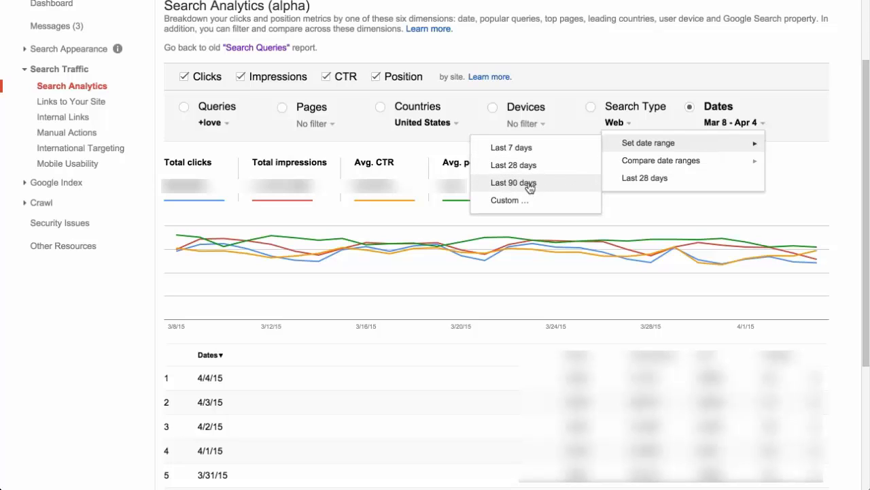
{"action": "left_click", "coordinate": [513, 182]}
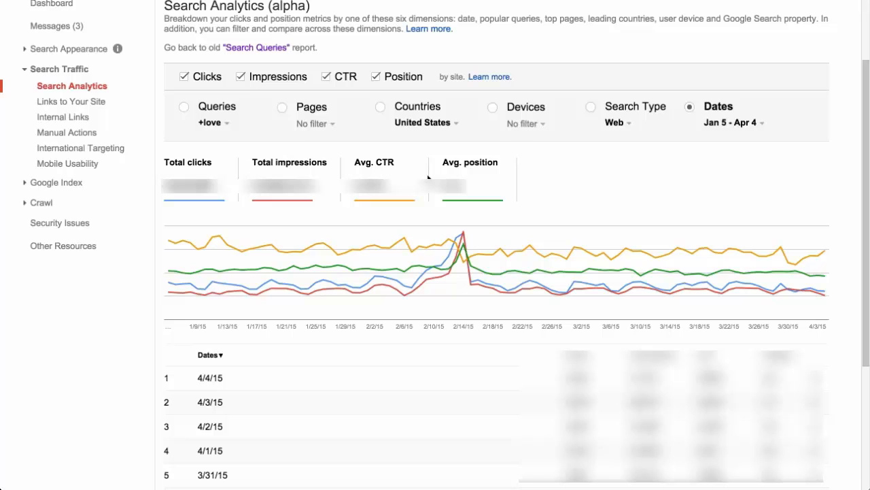
{"action": "mouse_move", "coordinate": [238, 279]}
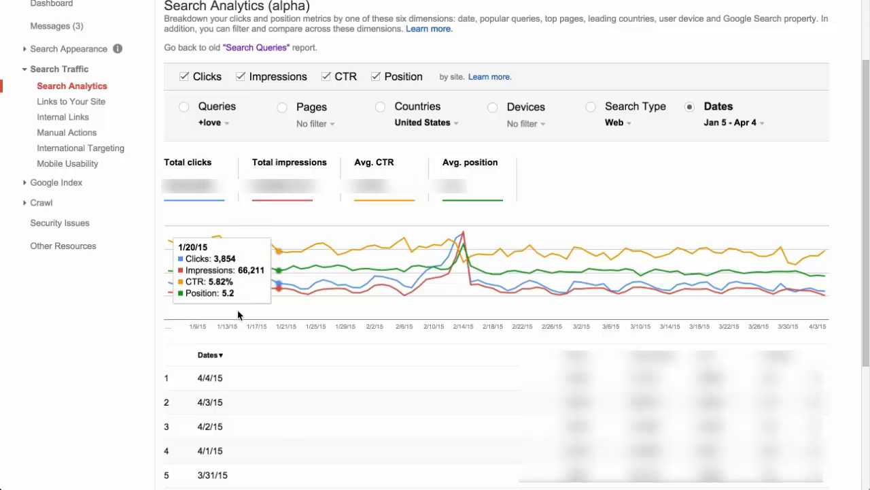
{"action": "mouse_move", "coordinate": [701, 250]}
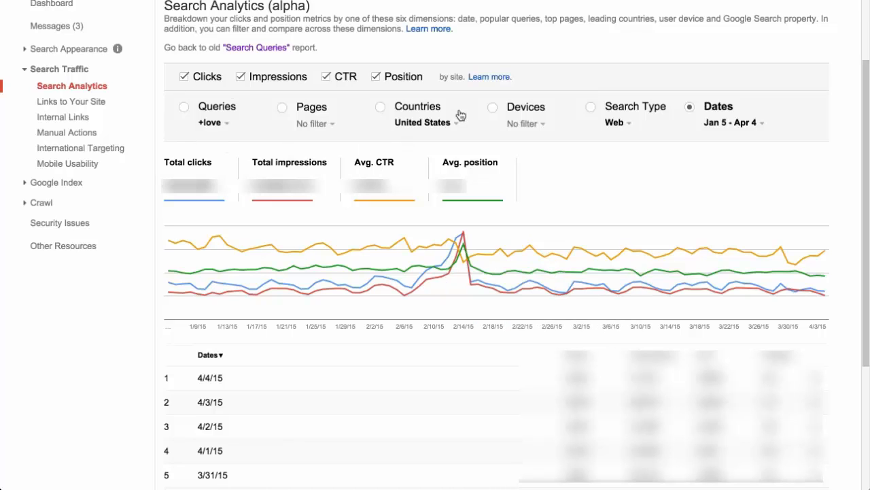
{"action": "mouse_move", "coordinate": [593, 84]}
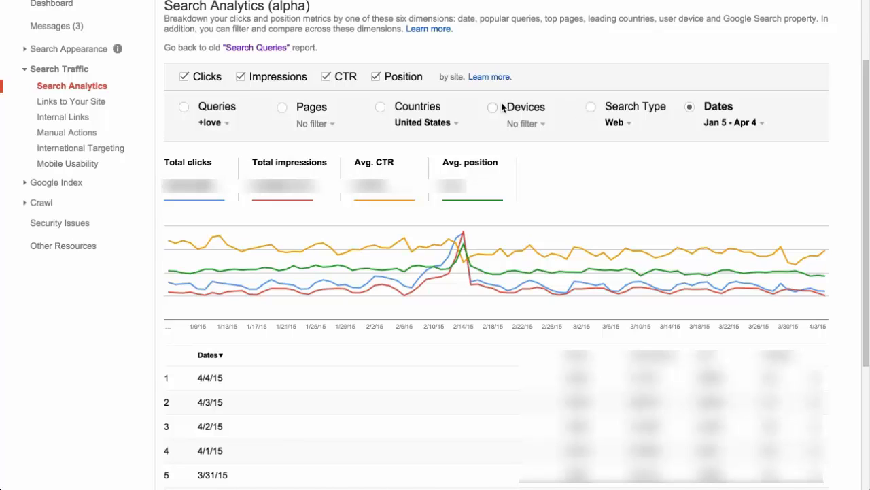
{"action": "mouse_move", "coordinate": [492, 108]}
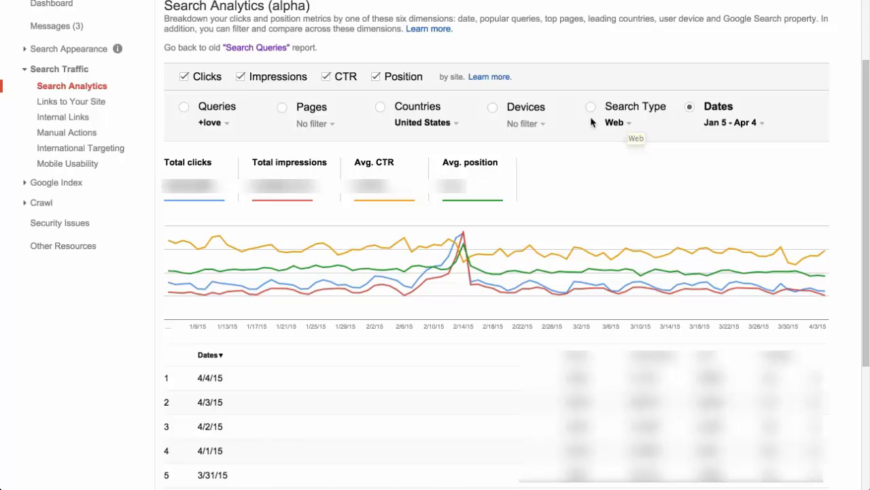
{"action": "mouse_move", "coordinate": [628, 120]}
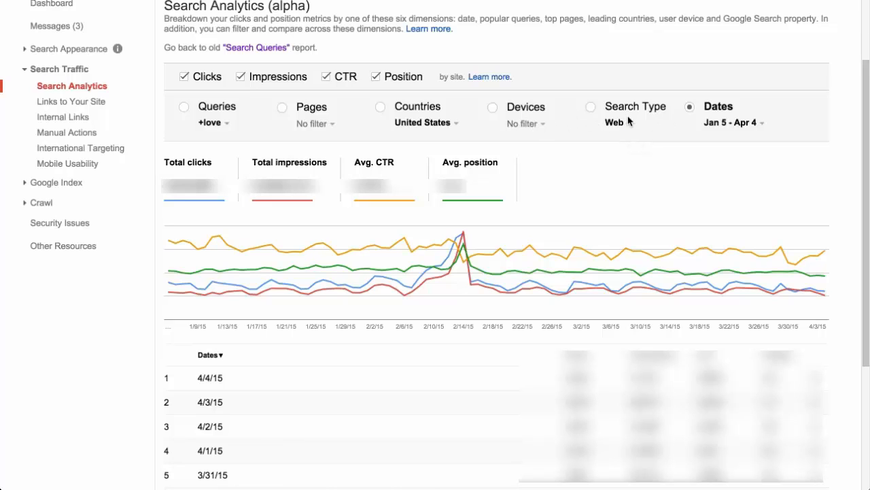
{"action": "left_click", "coordinate": [614, 122]}
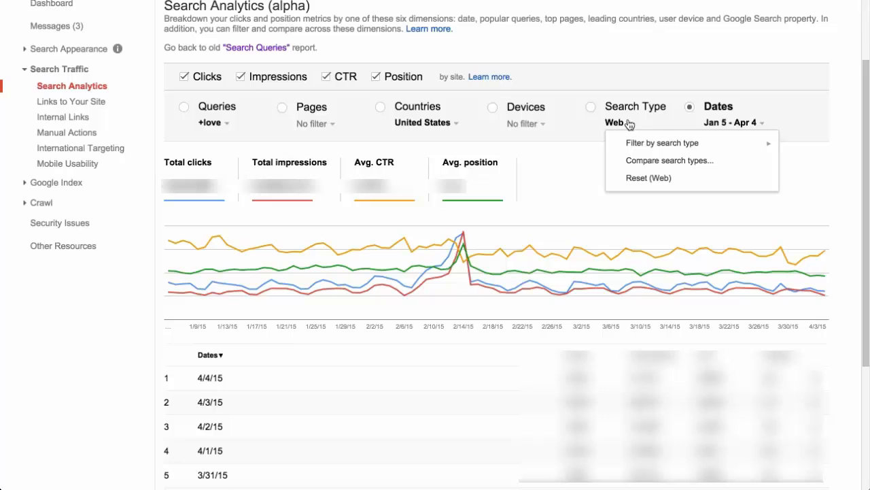
{"action": "mouse_move", "coordinate": [662, 142]}
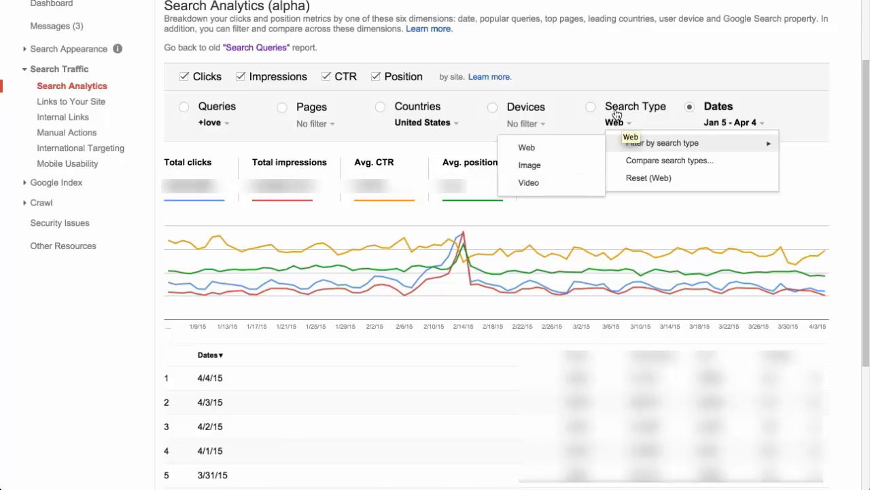
{"action": "mouse_move", "coordinate": [528, 146]}
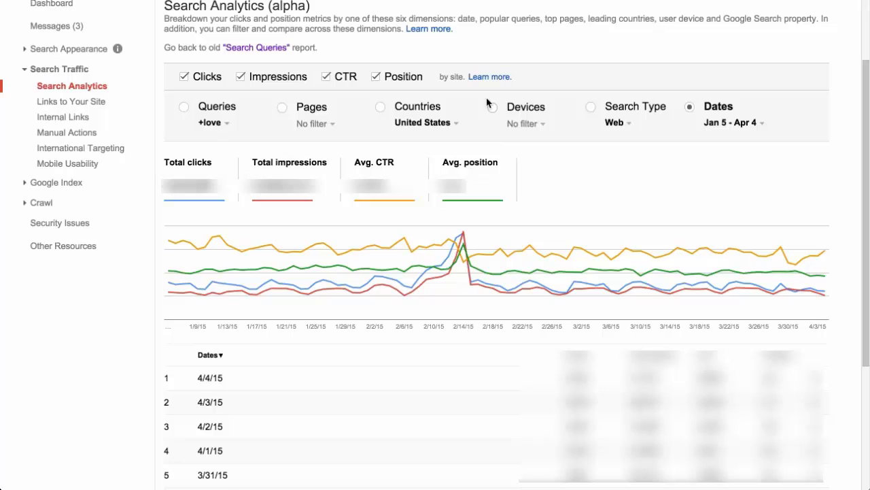
Break the report down by devices and start a Desktop vs. Mobile comparison.
{"action": "left_click", "coordinate": [492, 106]}
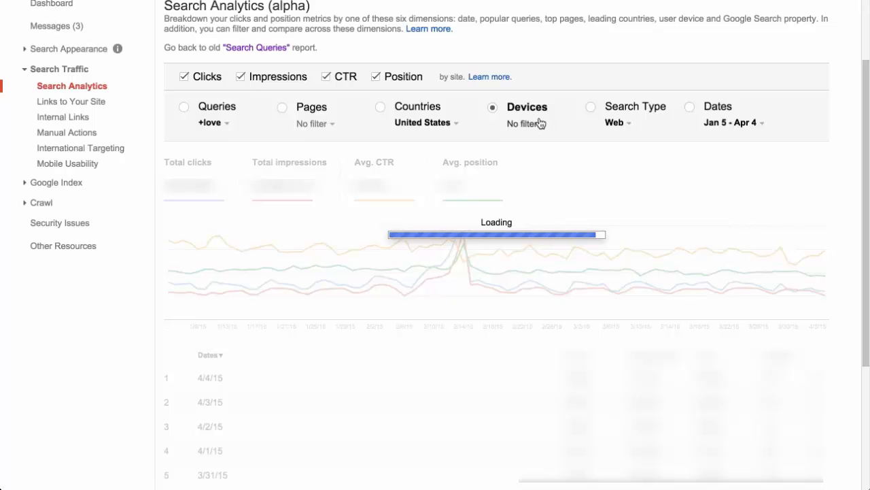
{"action": "left_click", "coordinate": [523, 122]}
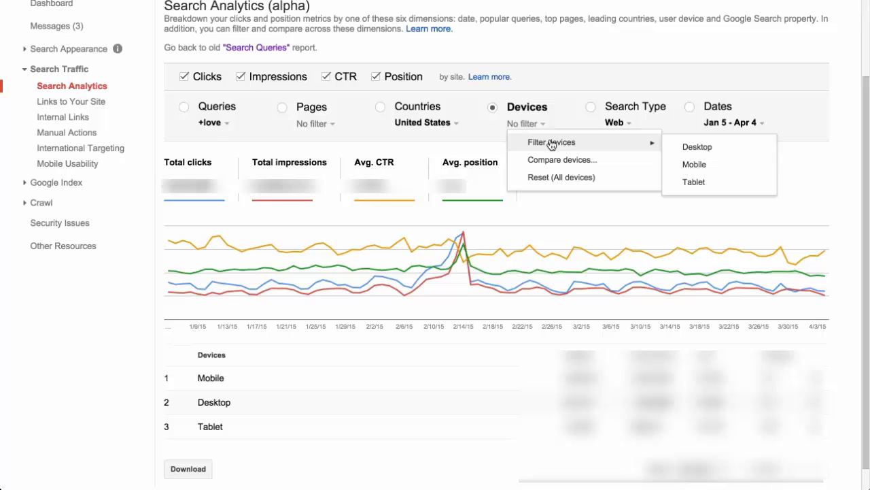
{"action": "mouse_move", "coordinate": [701, 159]}
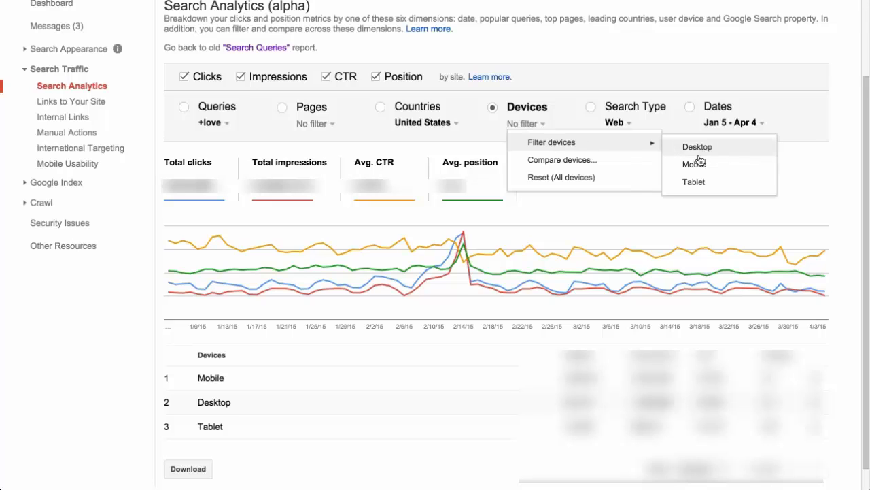
{"action": "mouse_move", "coordinate": [693, 184]}
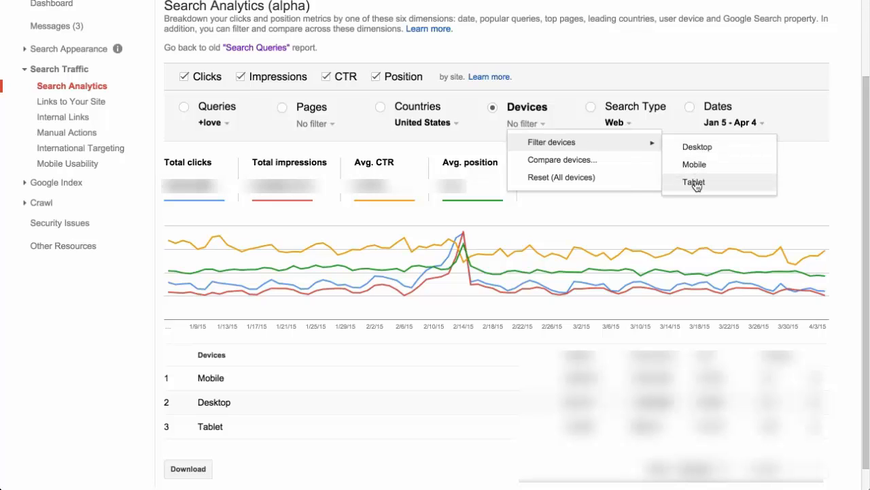
{"action": "left_click", "coordinate": [562, 159]}
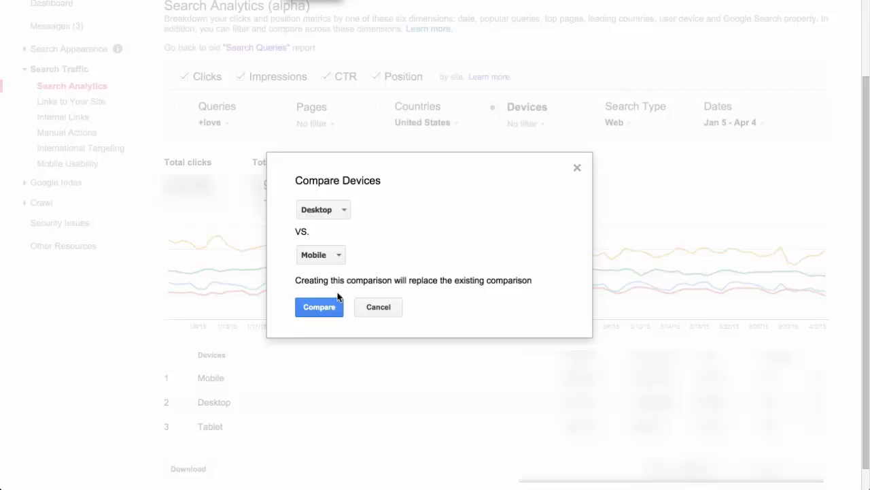
Apply the Desktop vs. Mobile comparison to chart metrics for each device.
{"action": "left_click", "coordinate": [318, 307]}
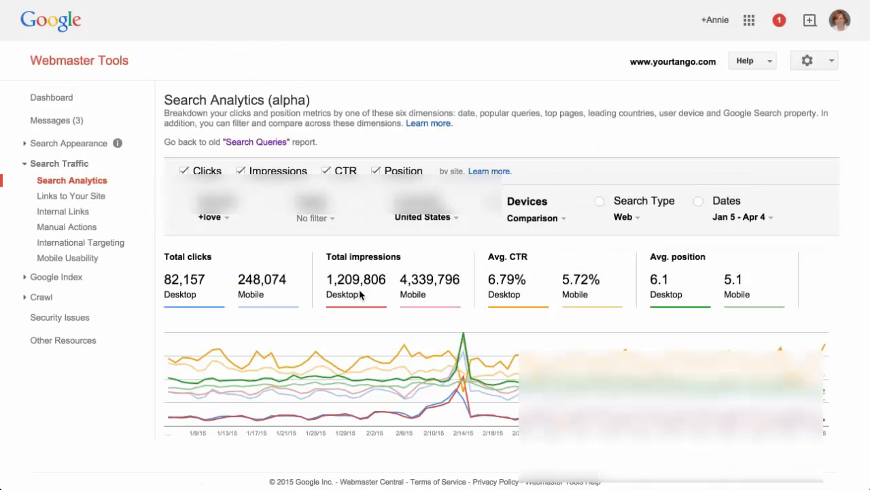
{"action": "left_click", "coordinate": [493, 201]}
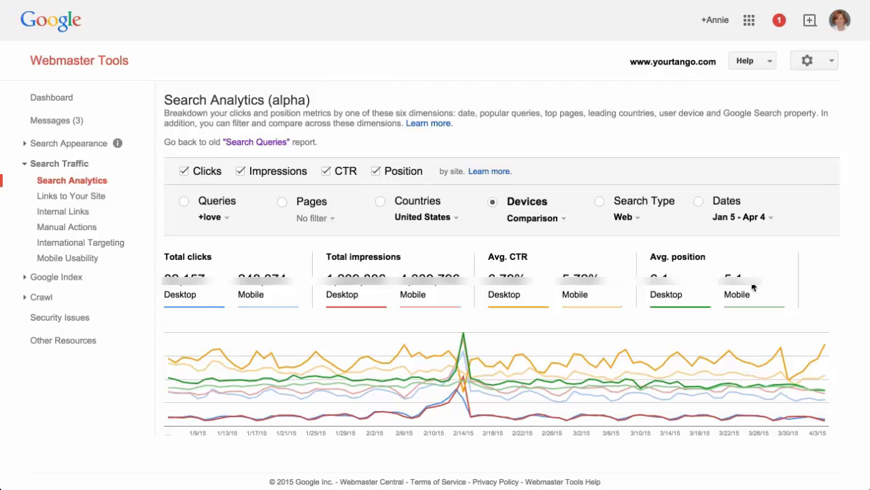
{"action": "mouse_move", "coordinate": [392, 296]}
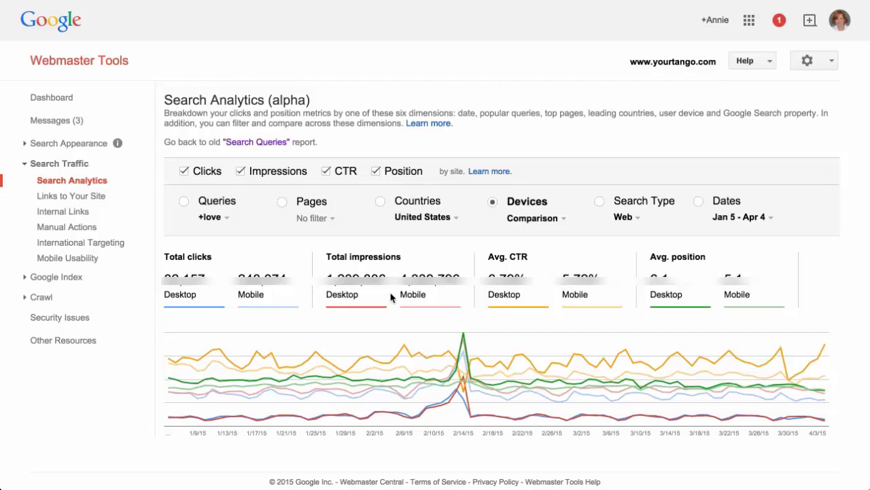